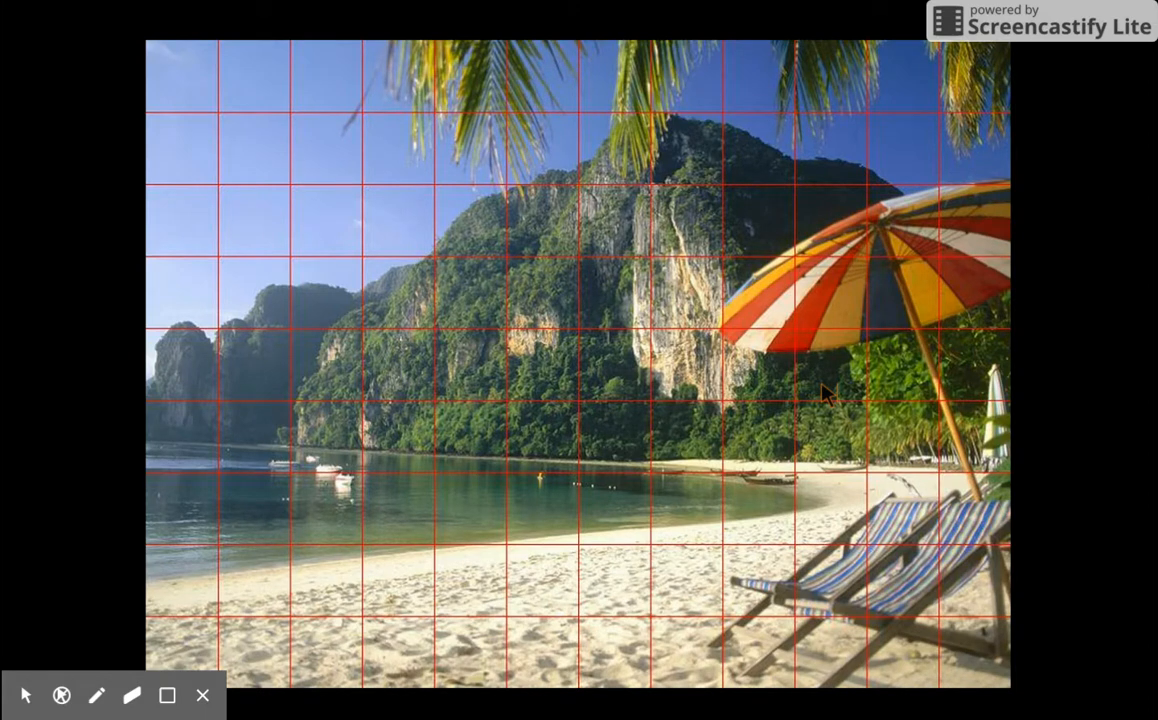
{"action": "mouse_move", "coordinate": [676, 556]}
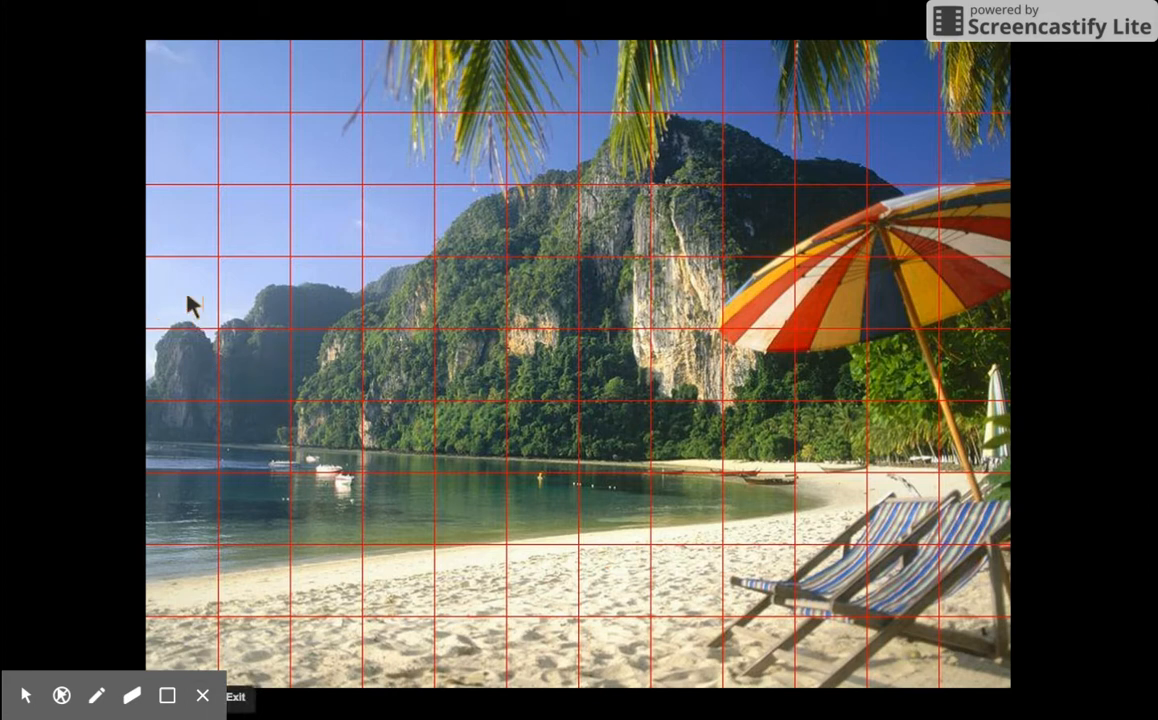
{"action": "mouse_move", "coordinate": [144, 80]}
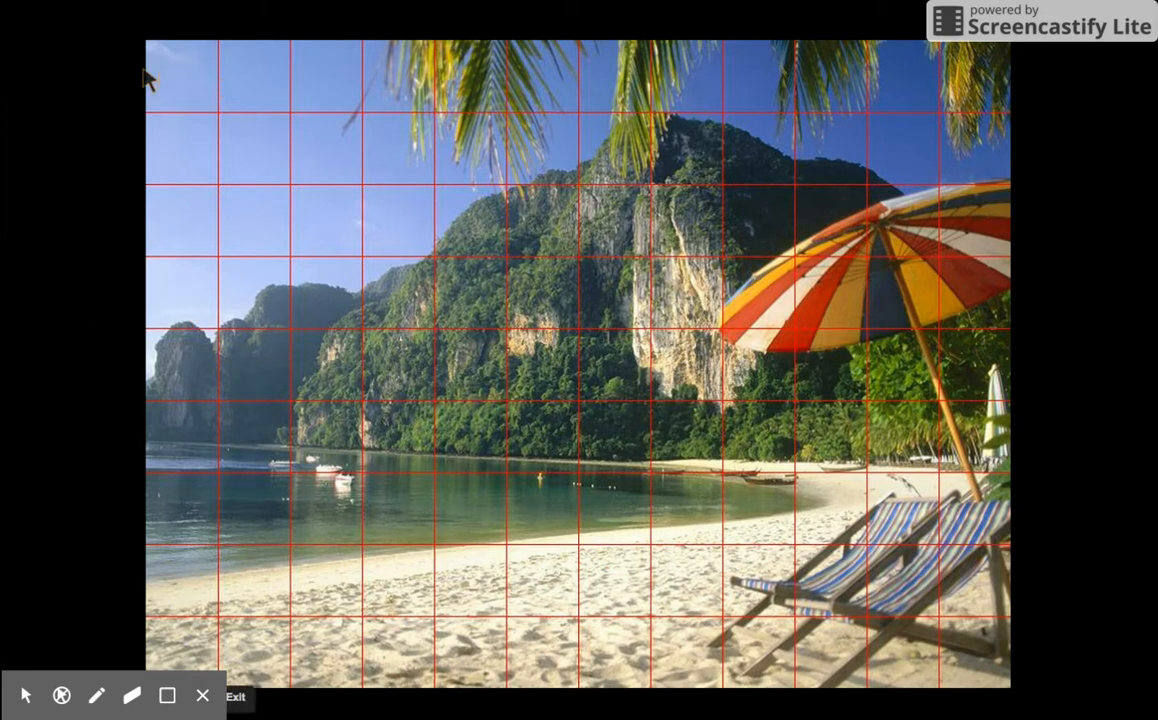
{"action": "mouse_move", "coordinate": [184, 156]}
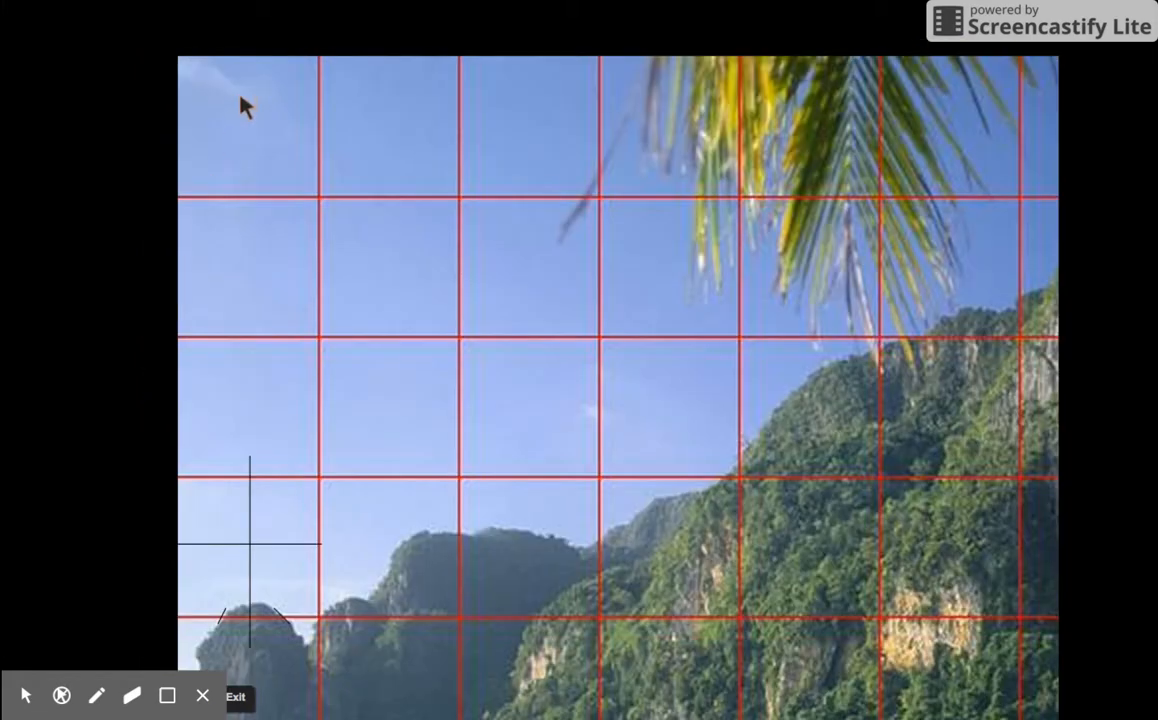
{"action": "mouse_move", "coordinate": [268, 658]}
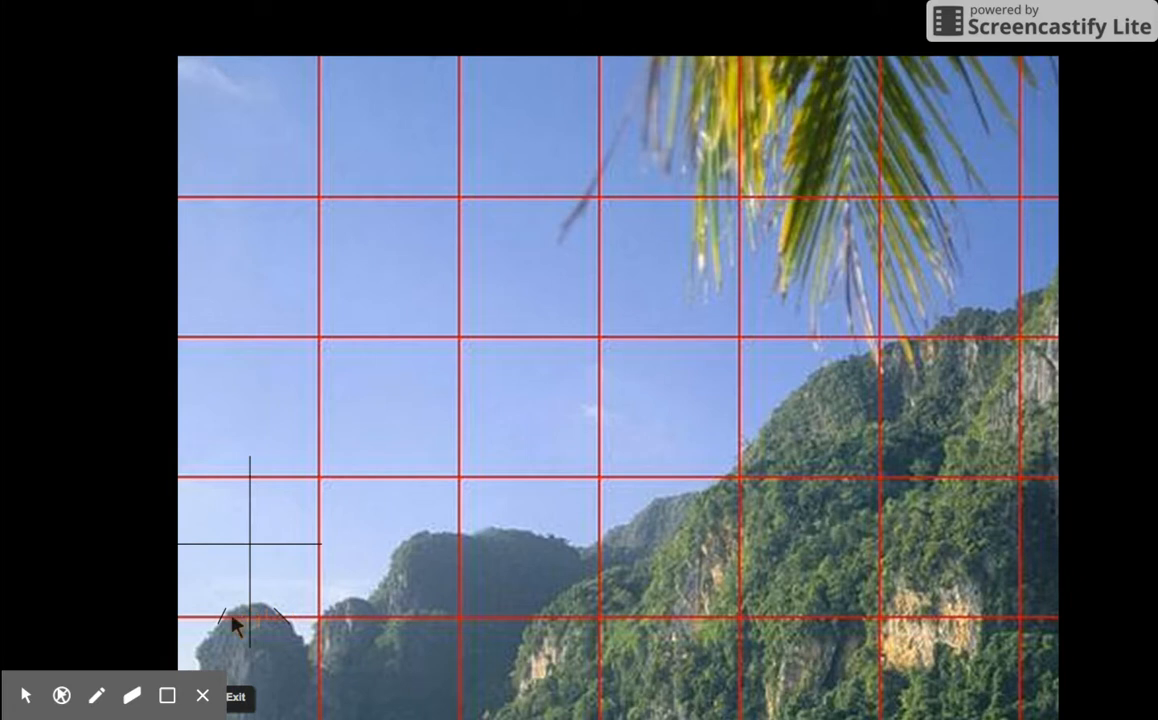
{"action": "mouse_move", "coordinate": [276, 636]}
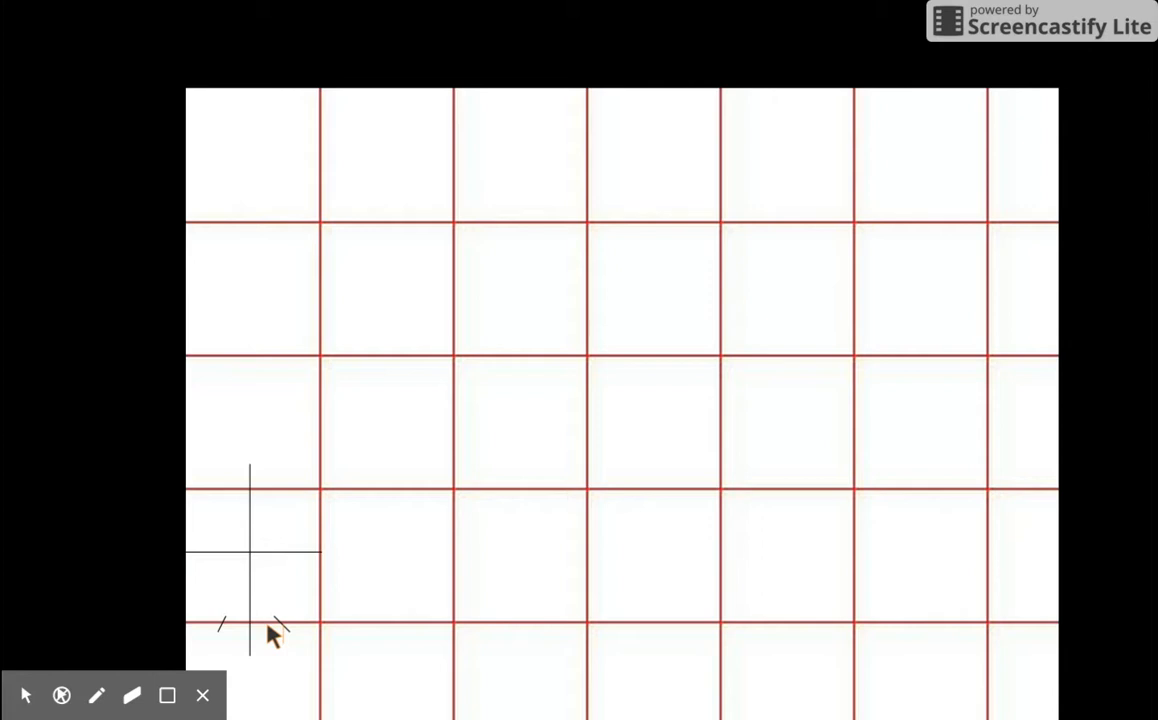
{"action": "mouse_move", "coordinate": [262, 544]}
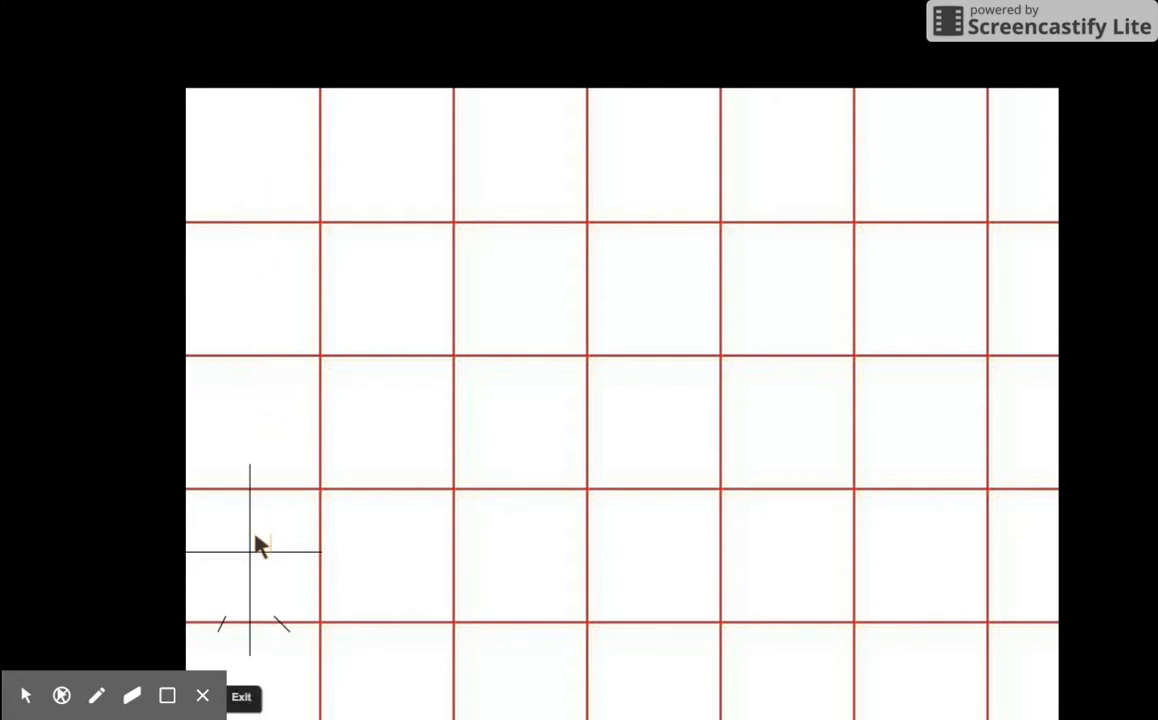
{"action": "mouse_move", "coordinate": [252, 508]}
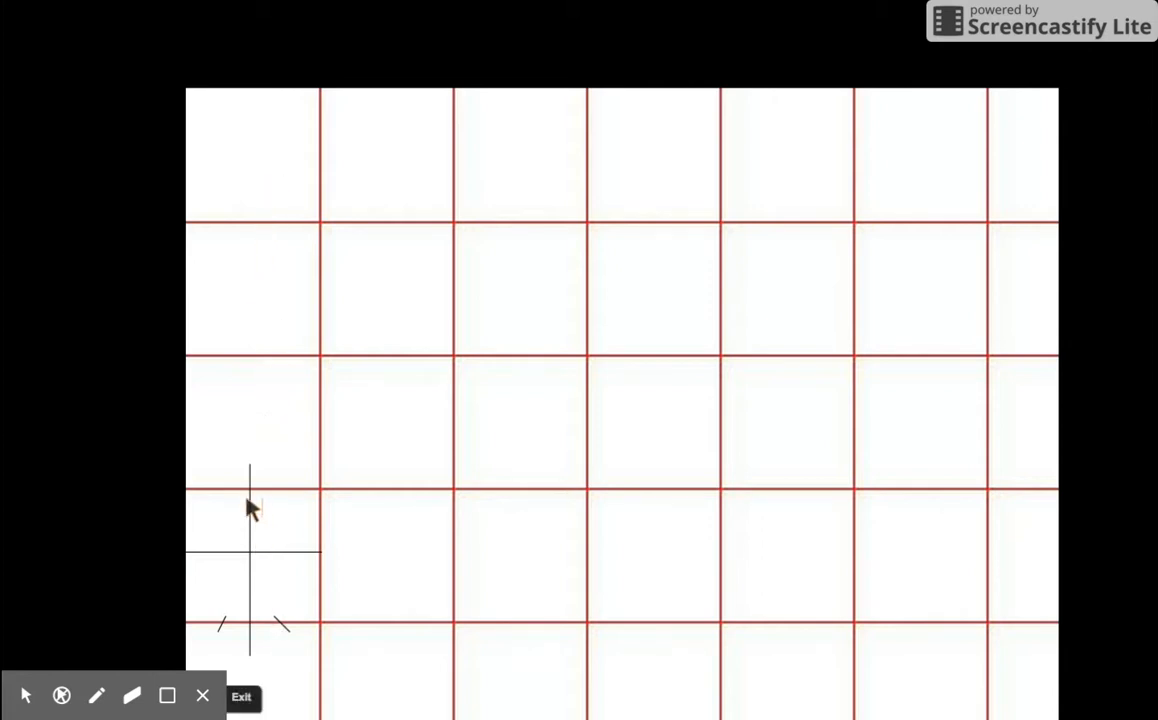
{"action": "mouse_move", "coordinate": [296, 590]}
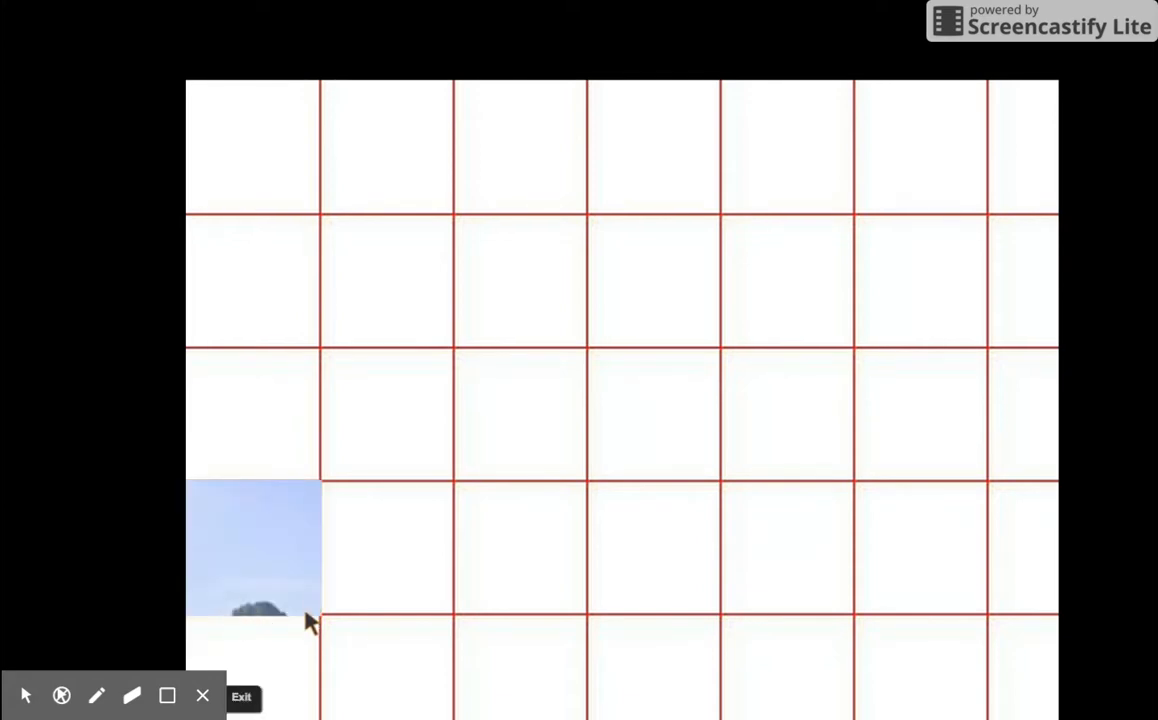
{"action": "mouse_move", "coordinate": [358, 624]}
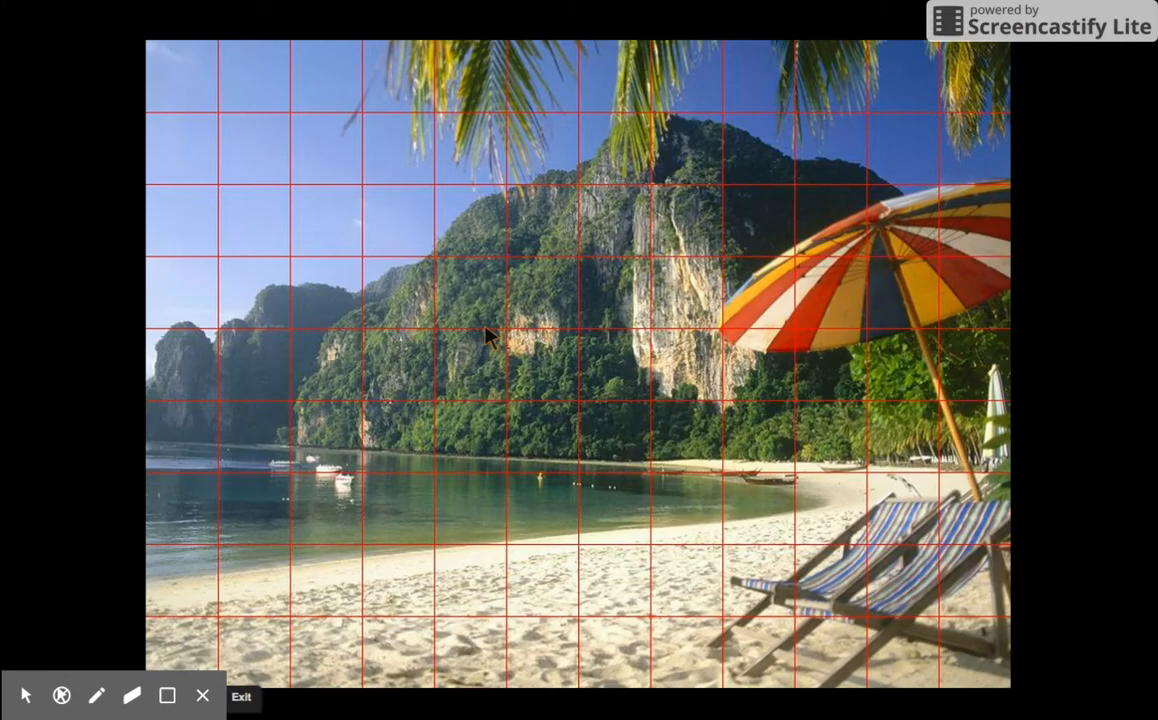
{"action": "mouse_move", "coordinate": [186, 420]}
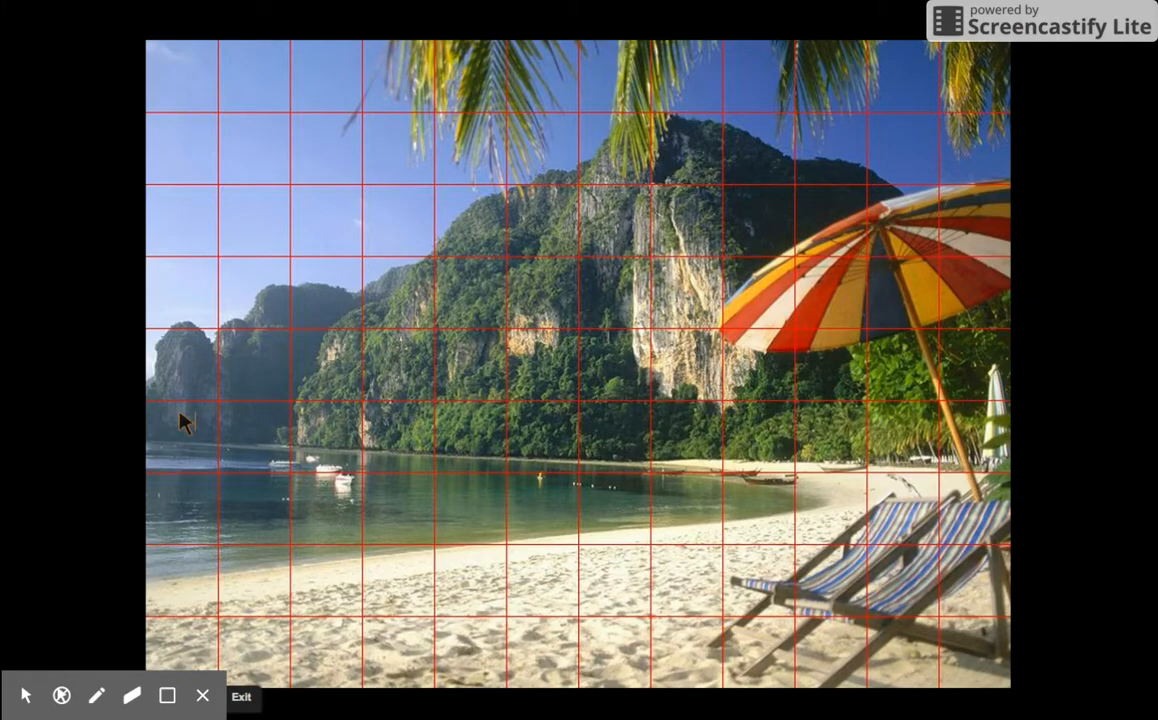
{"action": "mouse_move", "coordinate": [330, 276]}
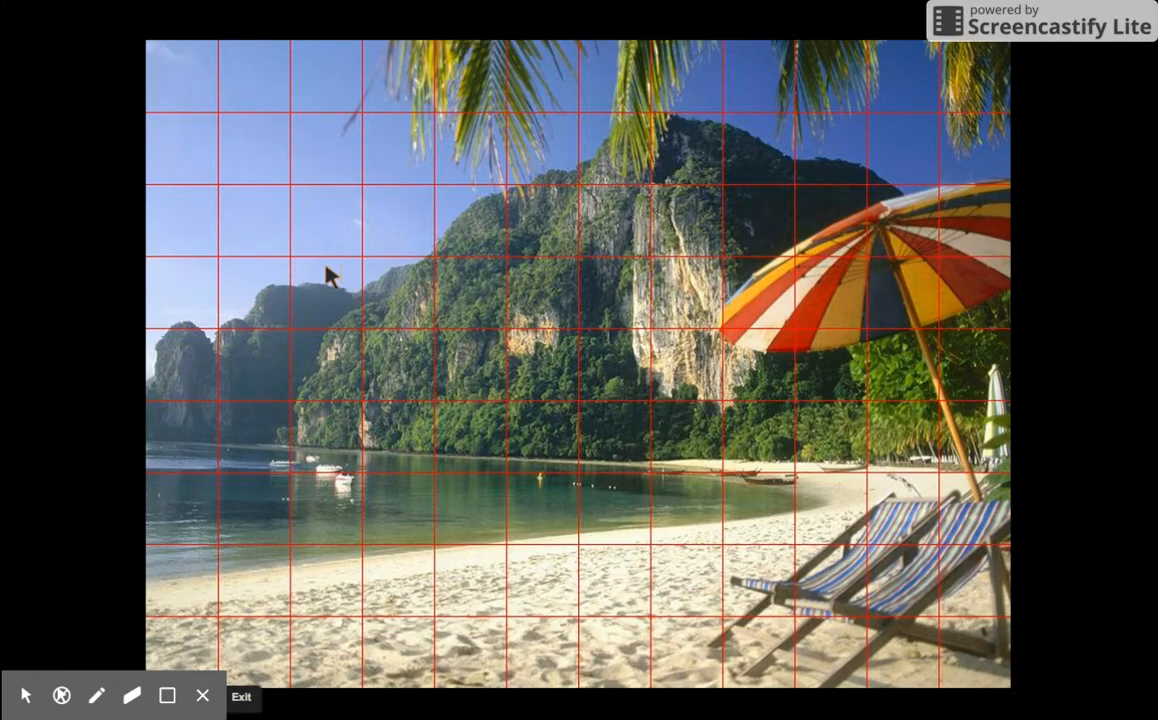
{"action": "mouse_move", "coordinate": [210, 364]}
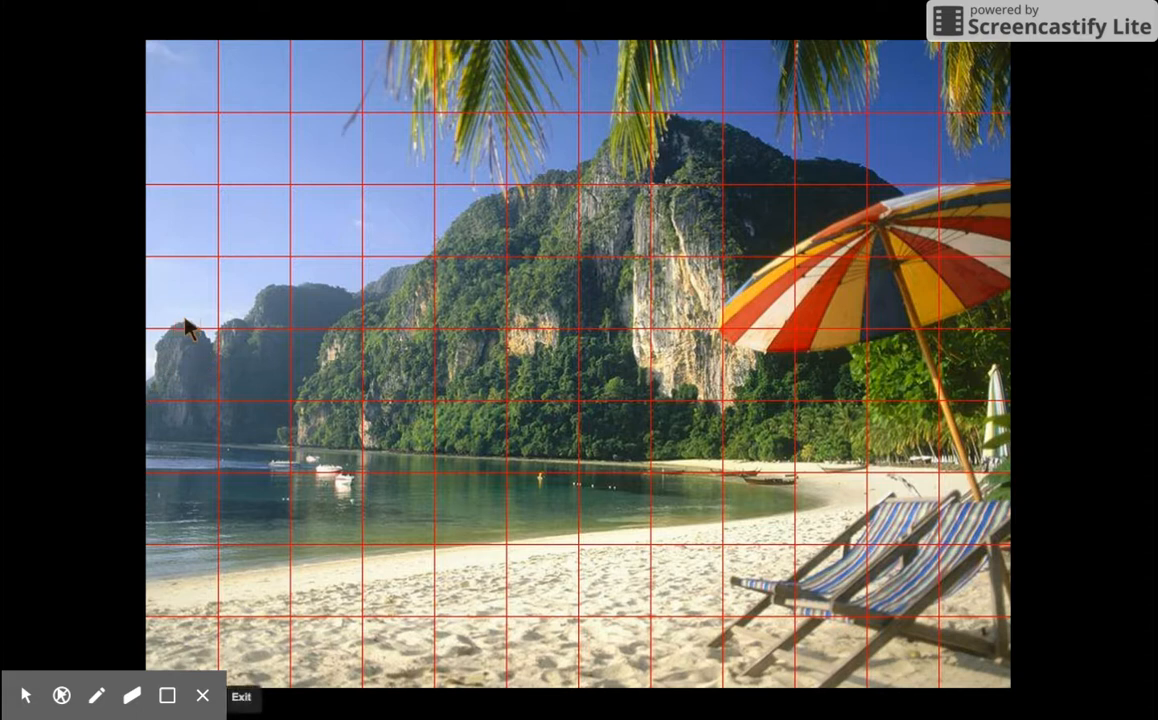
{"action": "mouse_move", "coordinate": [364, 196]}
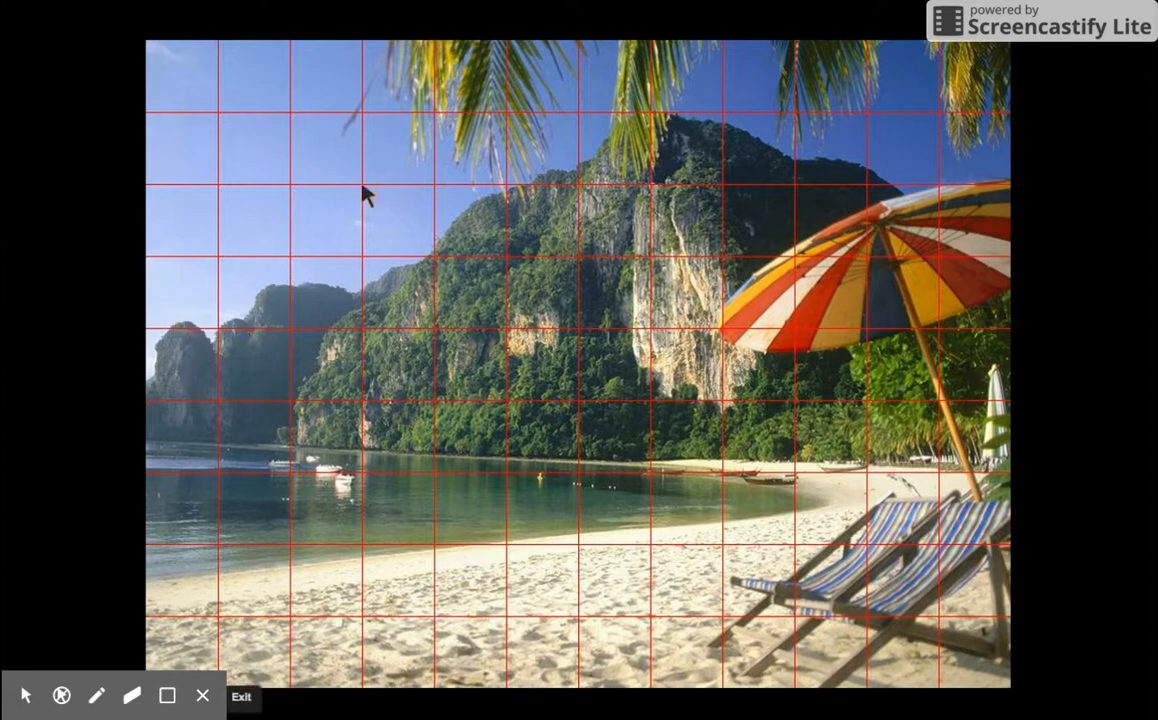
{"action": "mouse_move", "coordinate": [808, 56]}
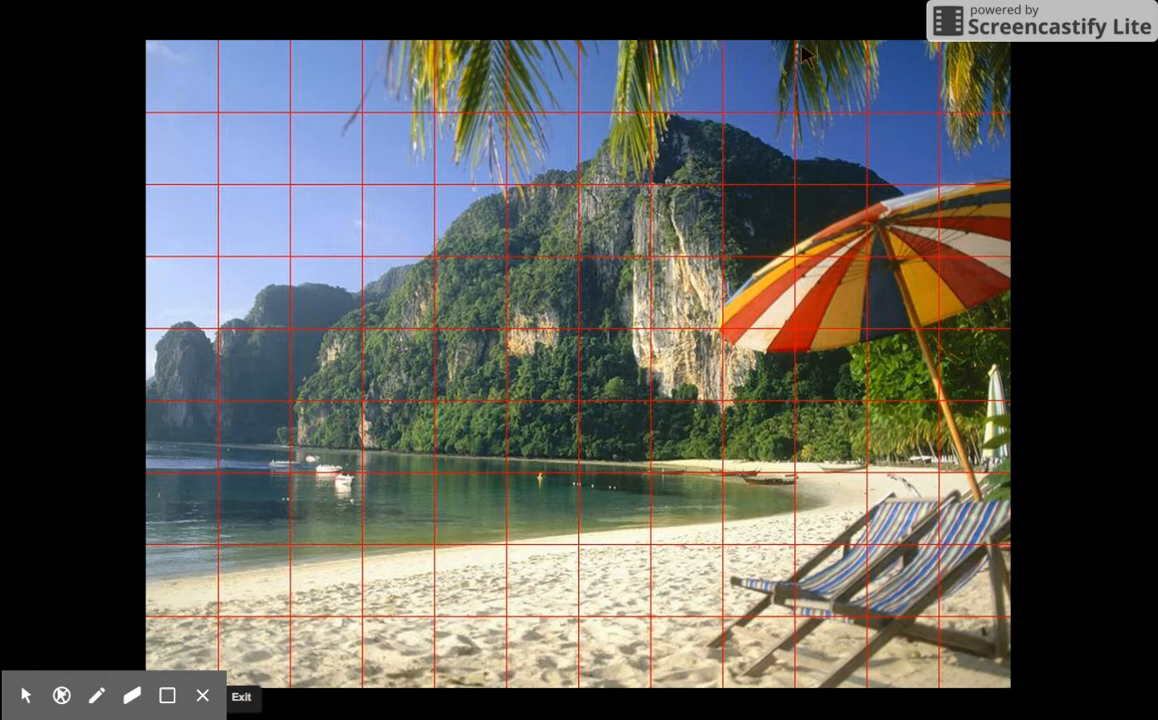
{"action": "mouse_move", "coordinate": [620, 230]}
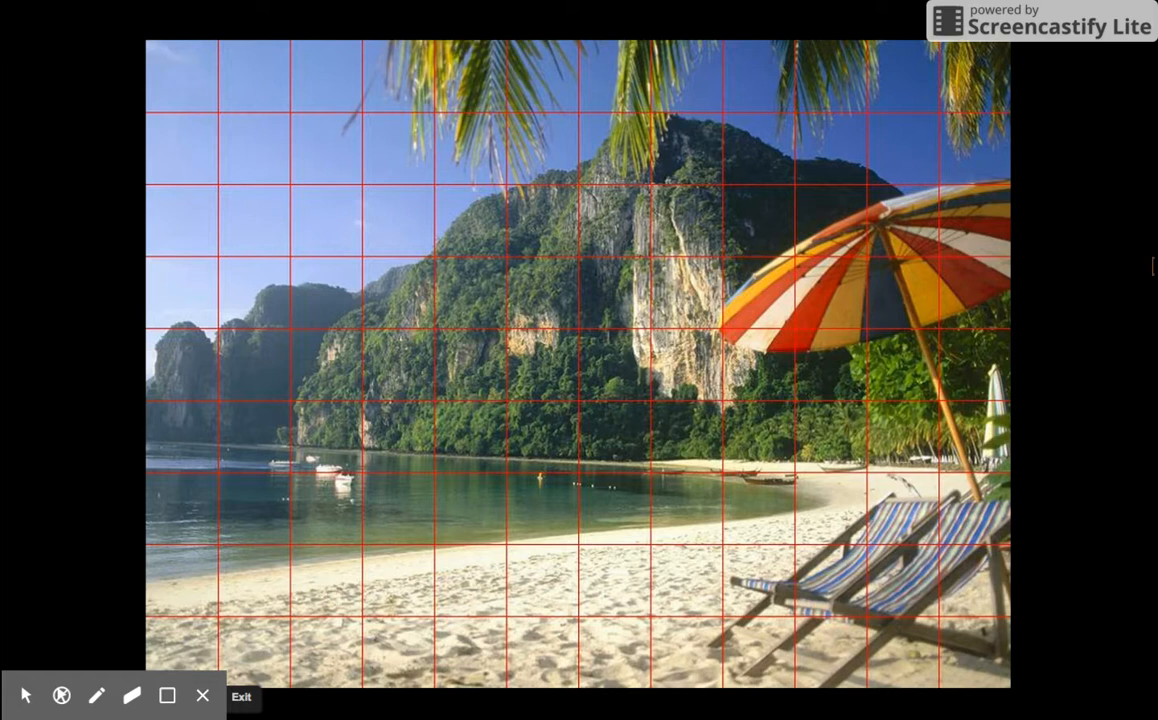
{"action": "mouse_move", "coordinate": [680, 320]}
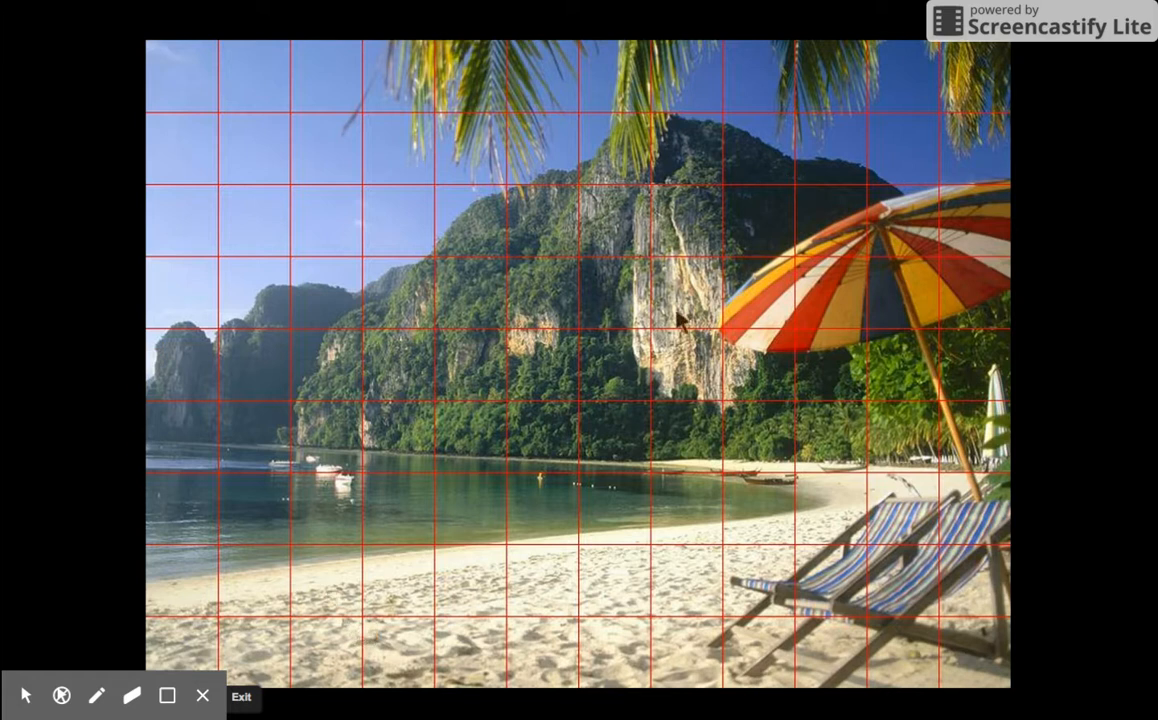
{"action": "mouse_move", "coordinate": [192, 330]}
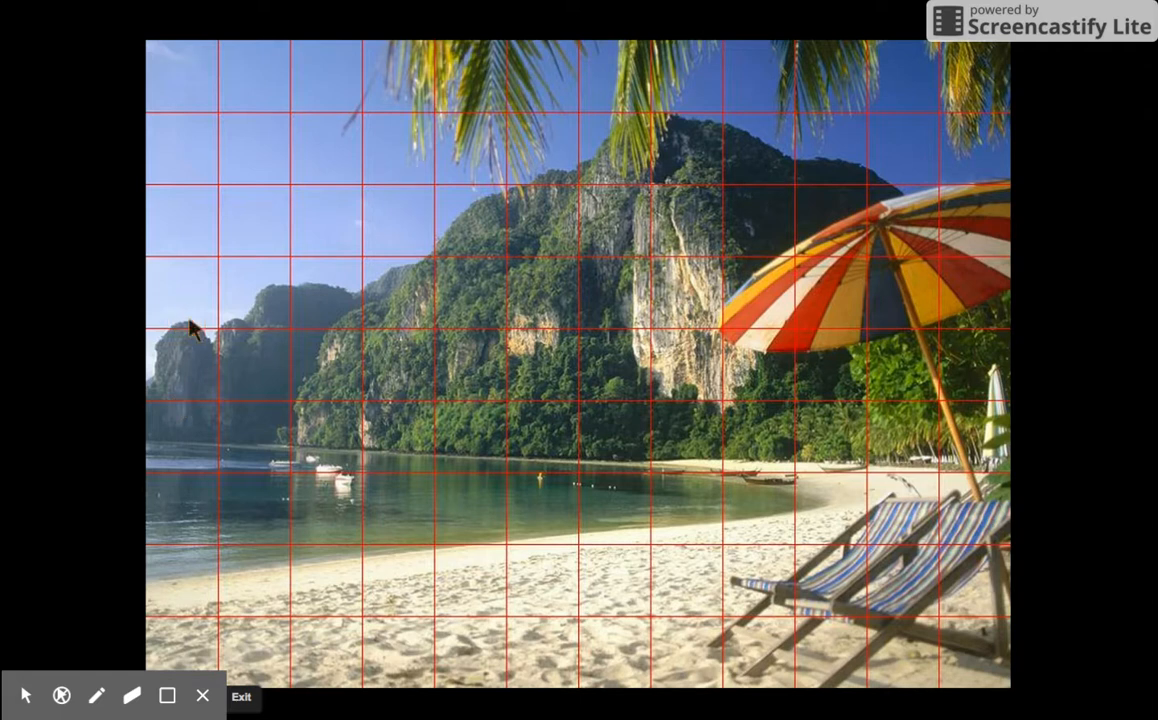
{"action": "mouse_move", "coordinate": [372, 360]}
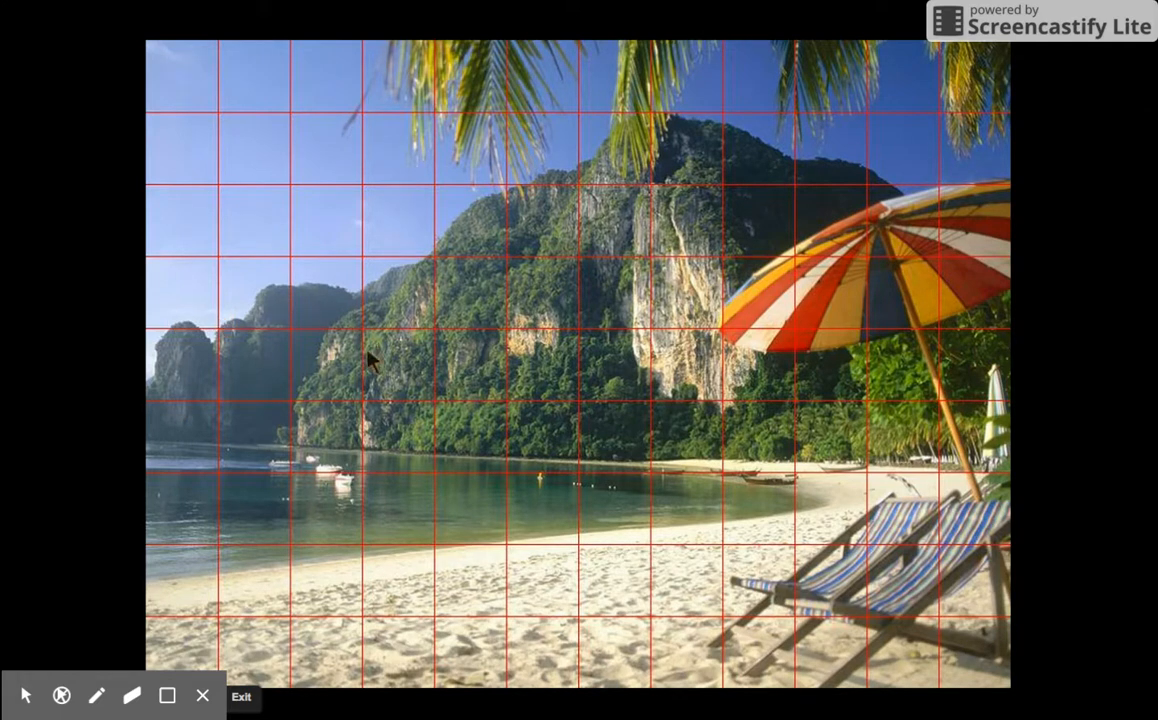
{"action": "mouse_move", "coordinate": [584, 430]}
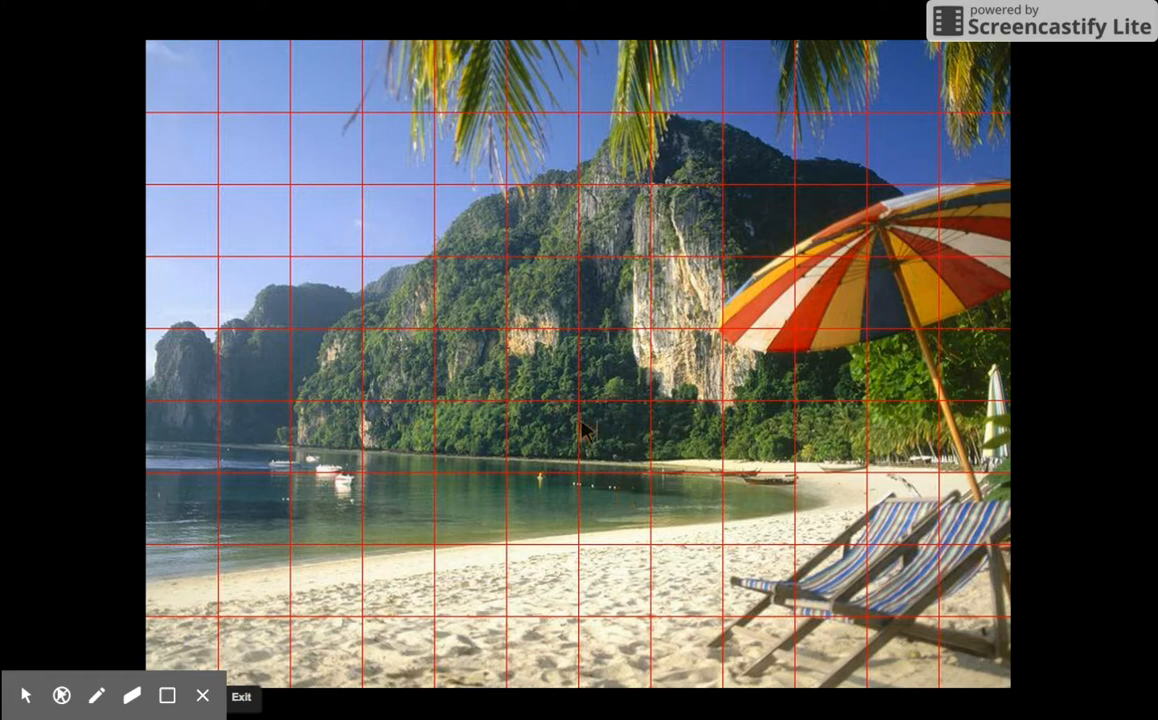
{"action": "mouse_move", "coordinate": [636, 480]}
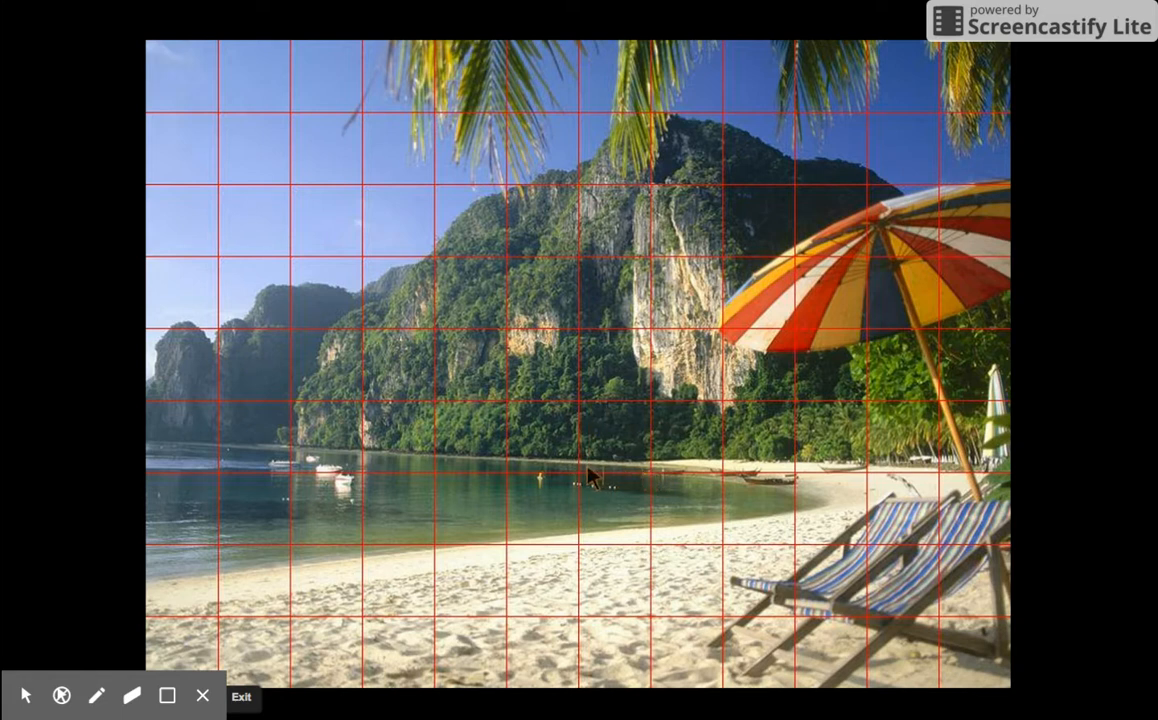
{"action": "mouse_move", "coordinate": [592, 468]}
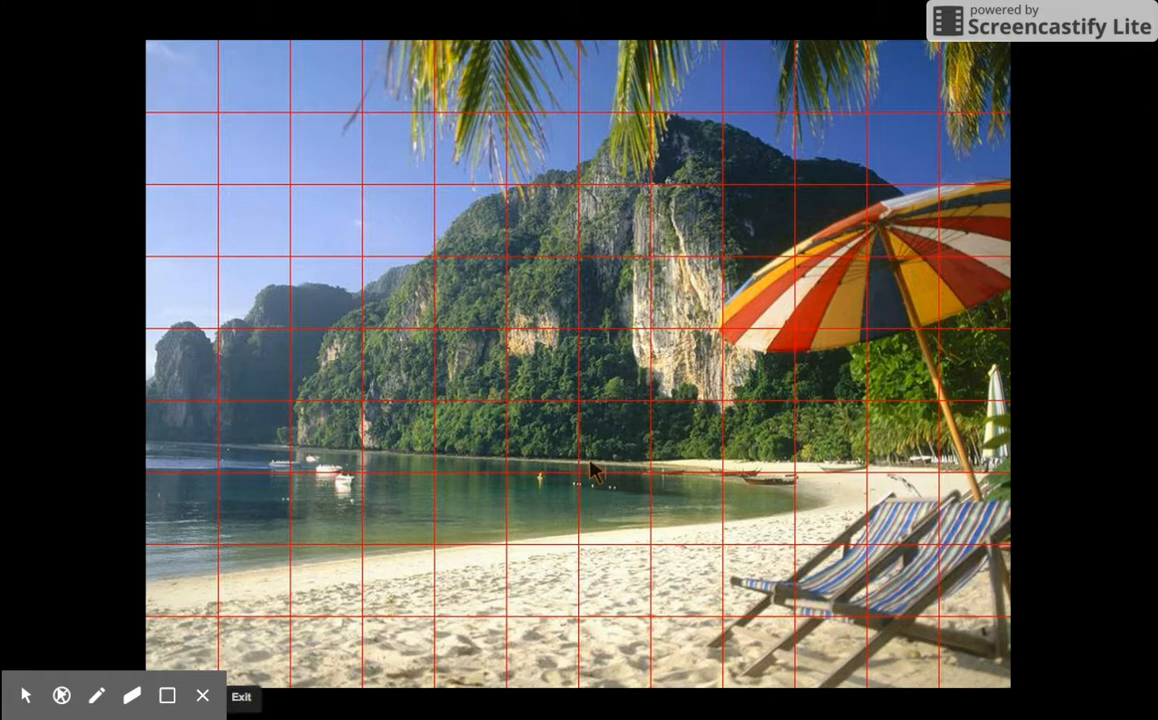
{"action": "mouse_move", "coordinate": [652, 466]}
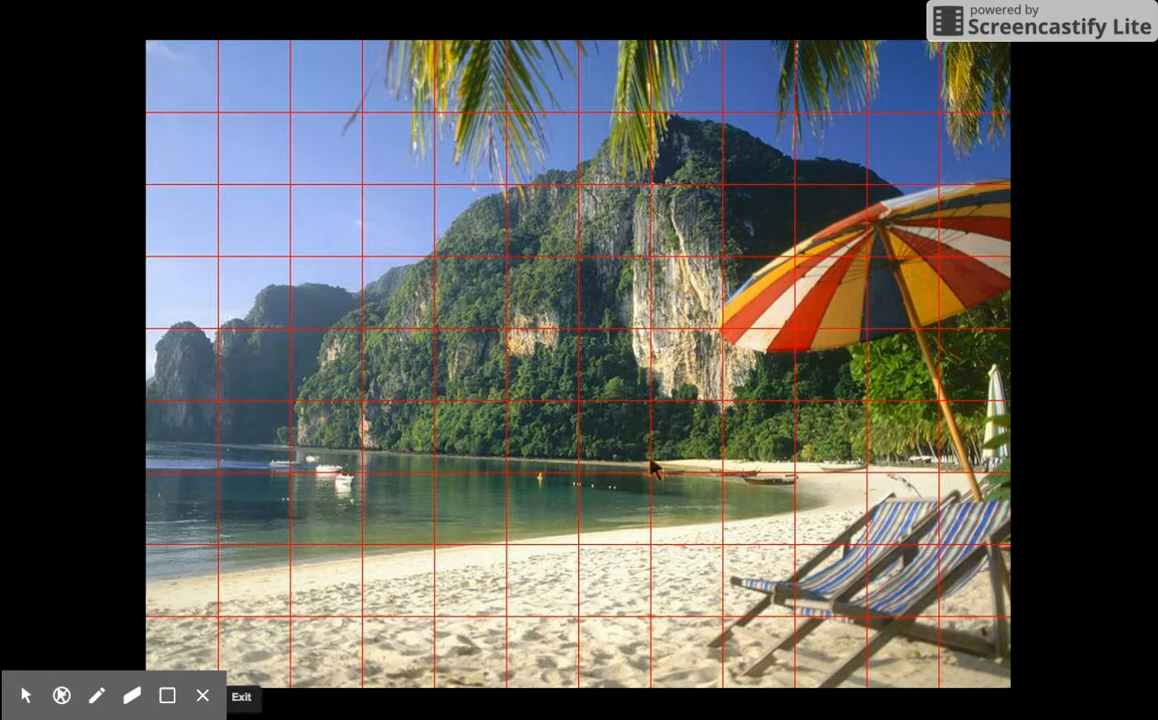
{"action": "mouse_move", "coordinate": [640, 464]}
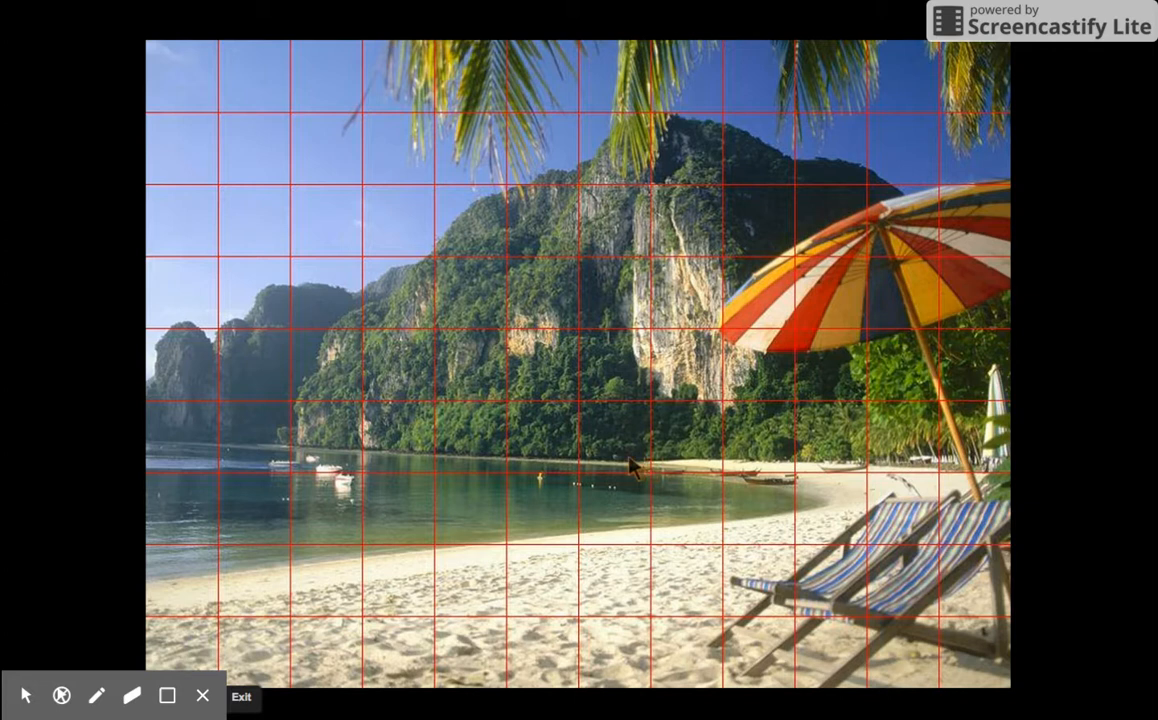
{"action": "mouse_move", "coordinate": [578, 468]}
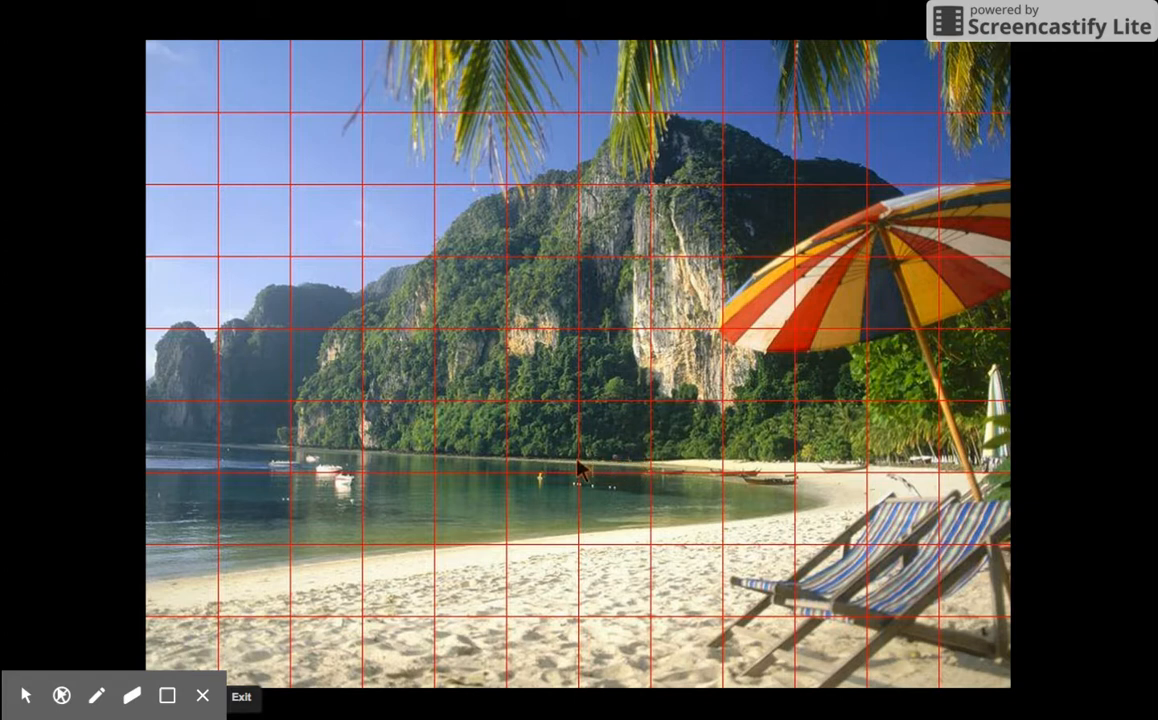
{"action": "mouse_move", "coordinate": [616, 448]}
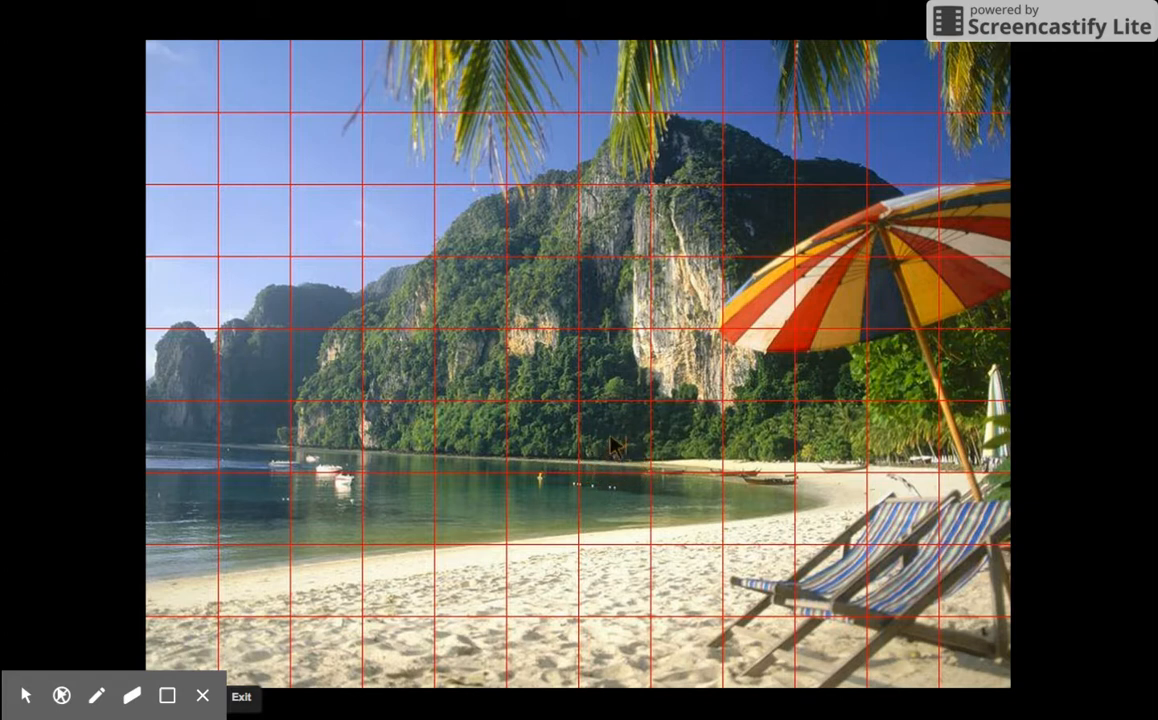
{"action": "mouse_move", "coordinate": [640, 560]}
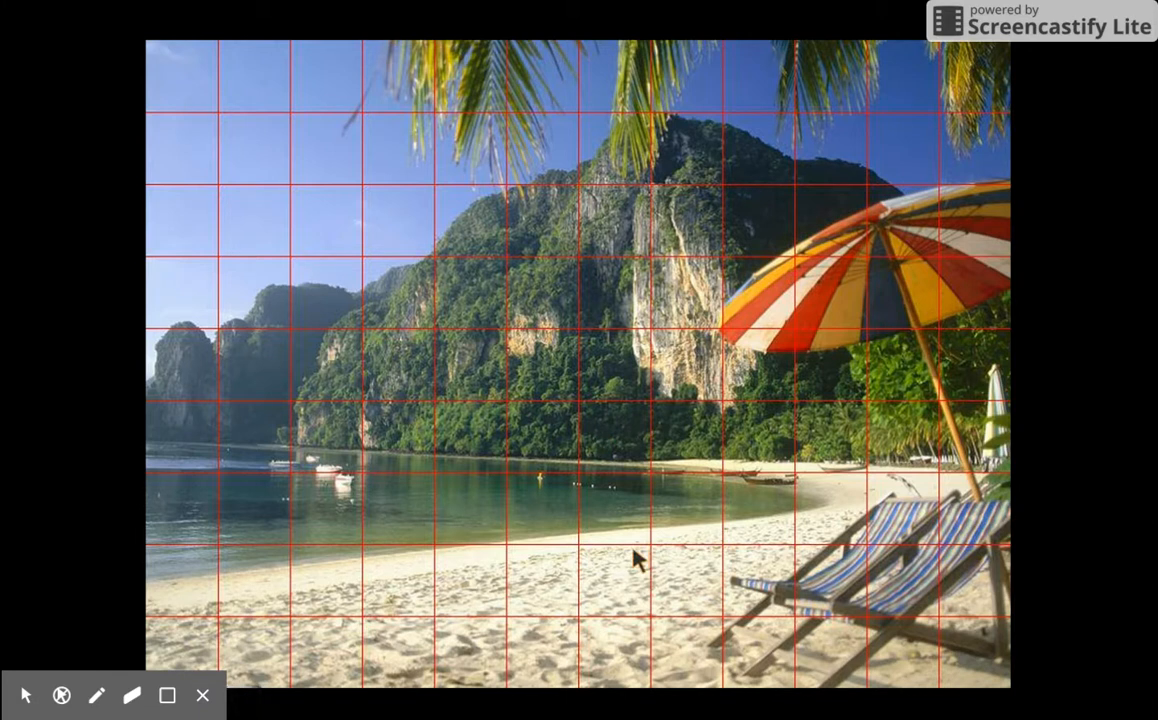
{"action": "mouse_move", "coordinate": [856, 176]}
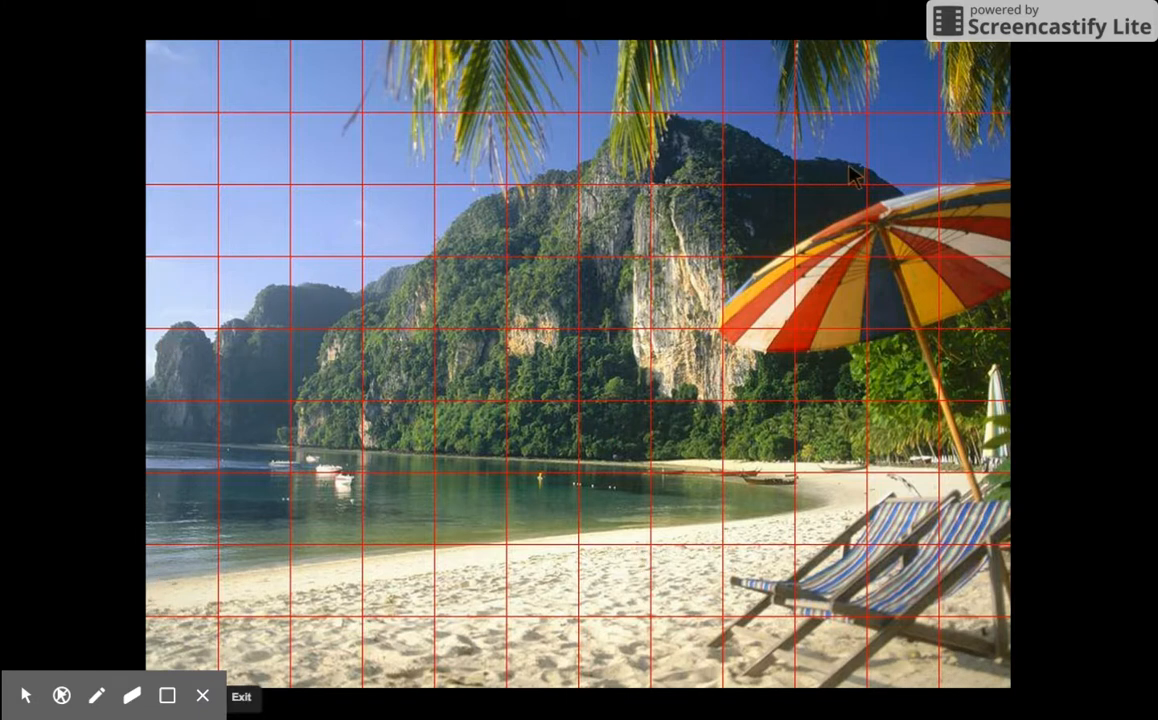
{"action": "mouse_move", "coordinate": [72, 644]}
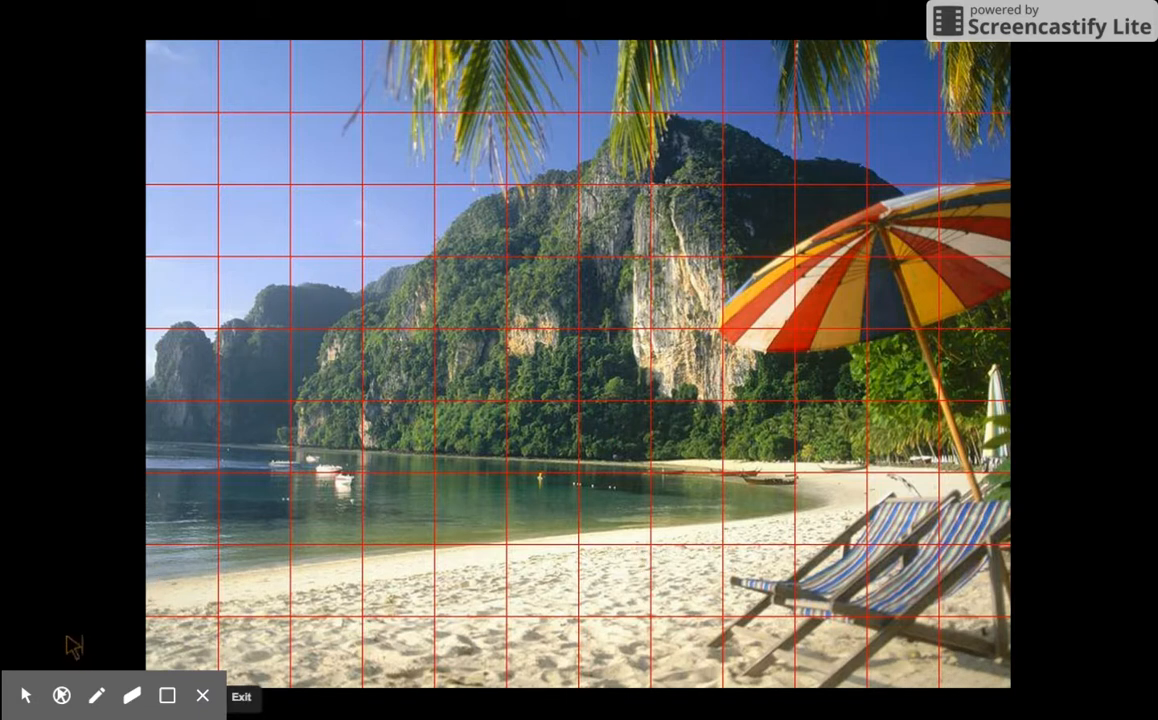
{"action": "mouse_move", "coordinate": [816, 520]}
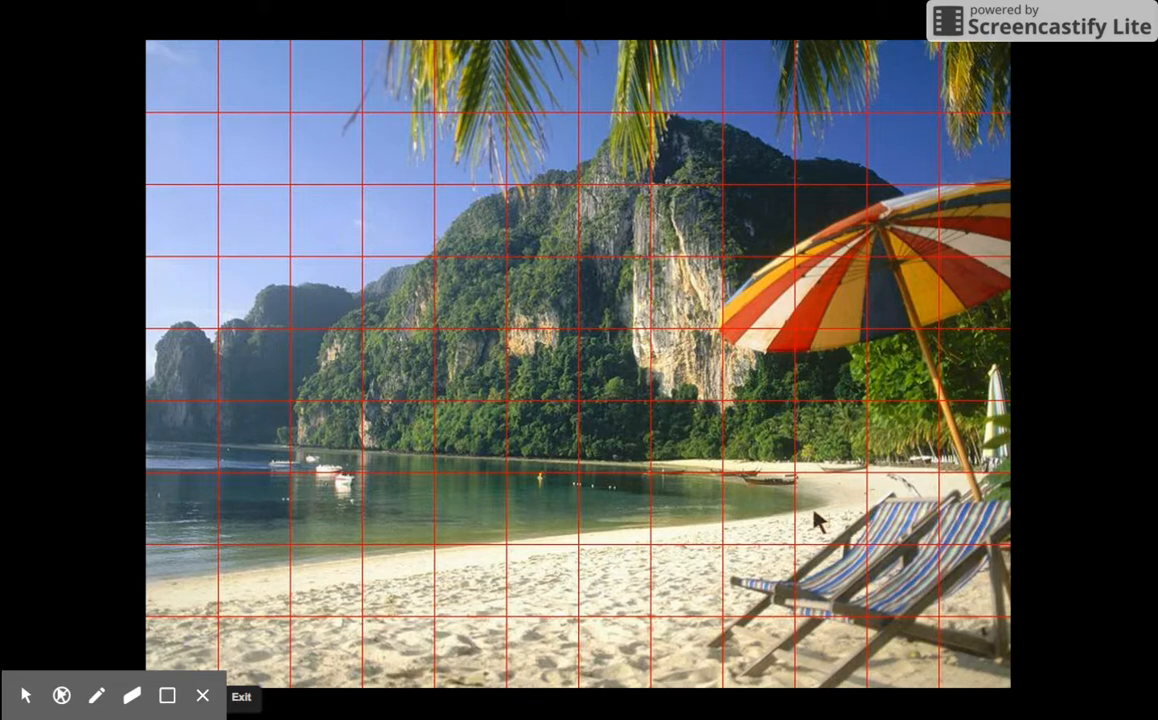
{"action": "mouse_move", "coordinate": [136, 642]}
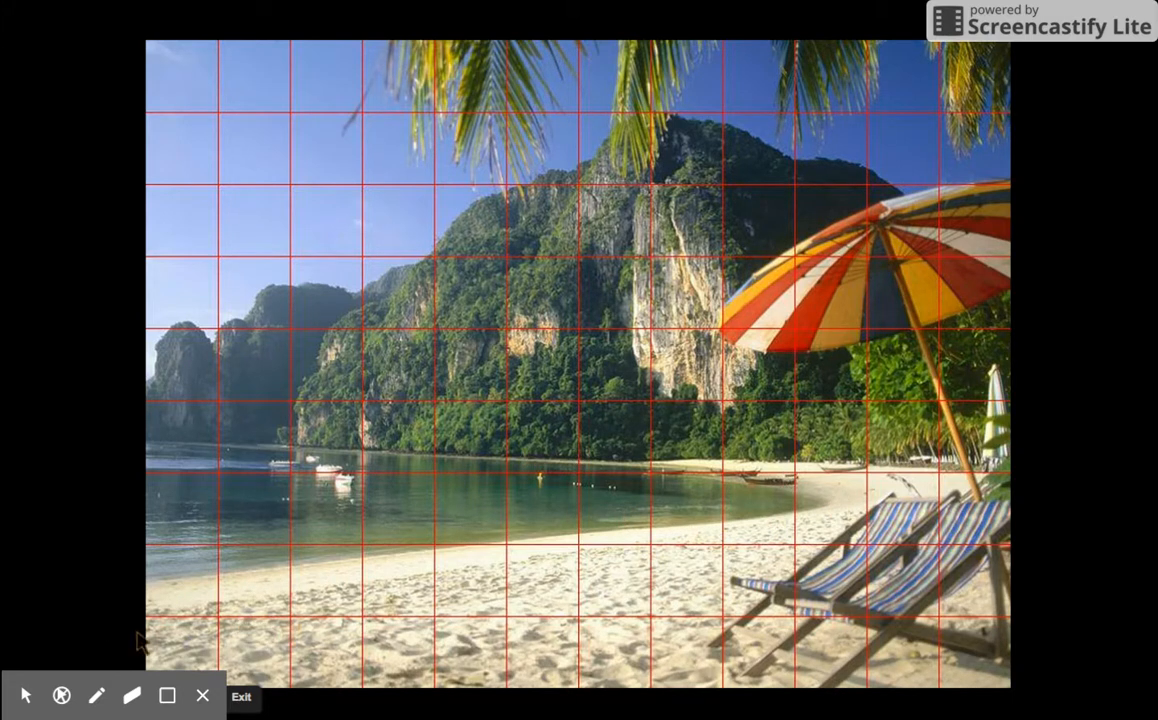
{"action": "mouse_move", "coordinate": [828, 480]}
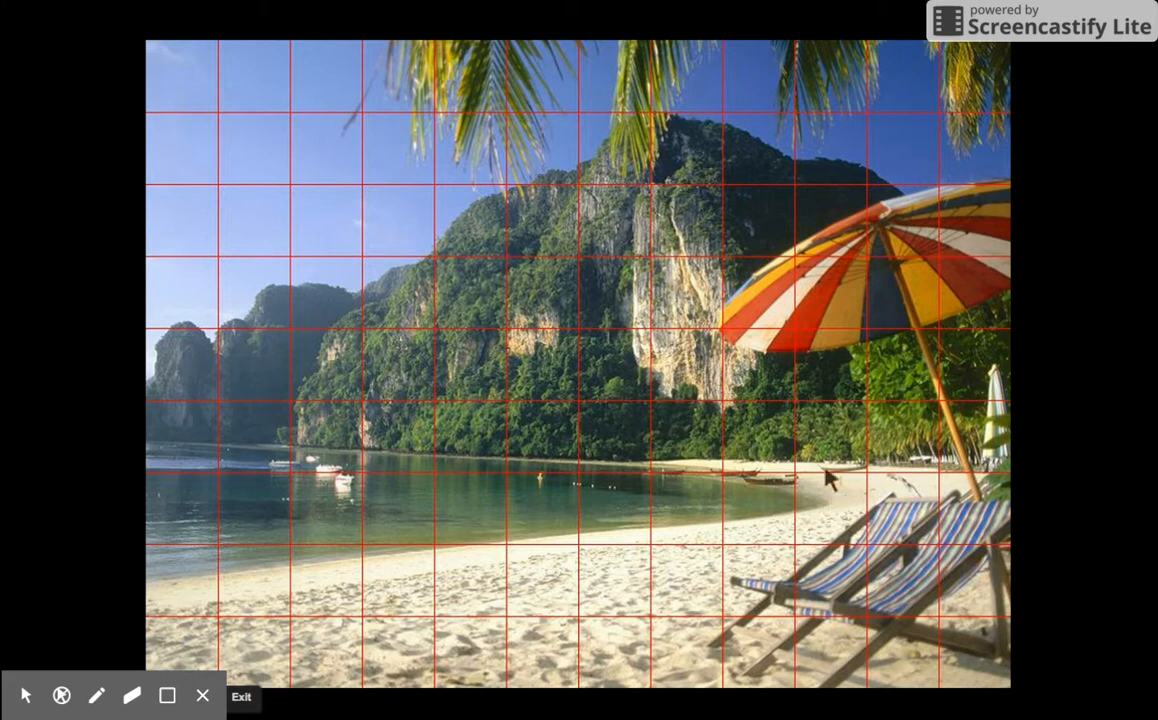